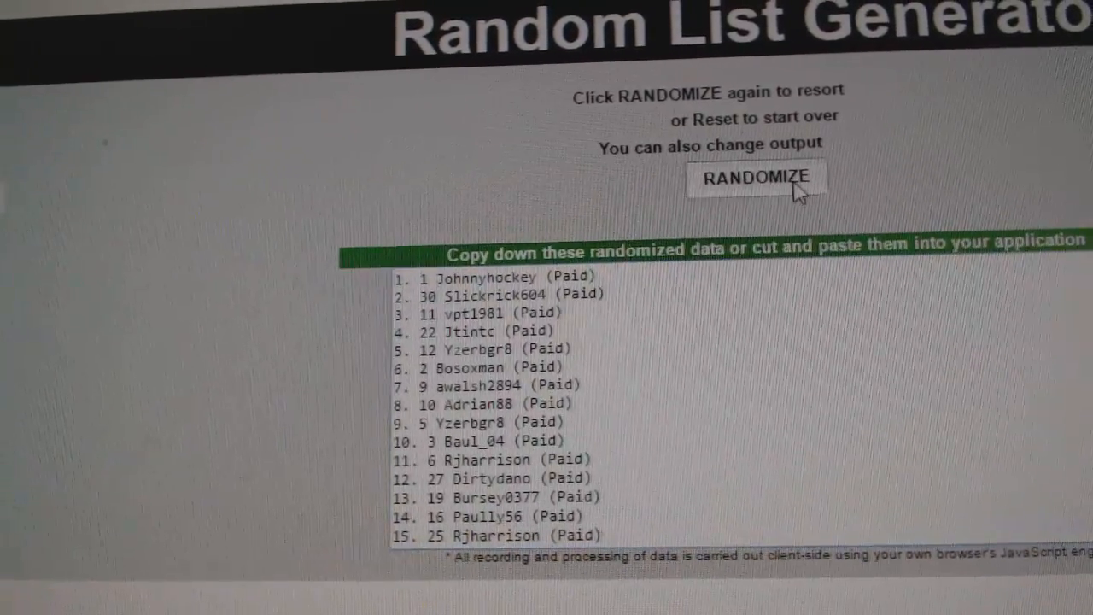
Reshuffle the paid participant names twice and copy the resulting list.
left_click(757, 180)
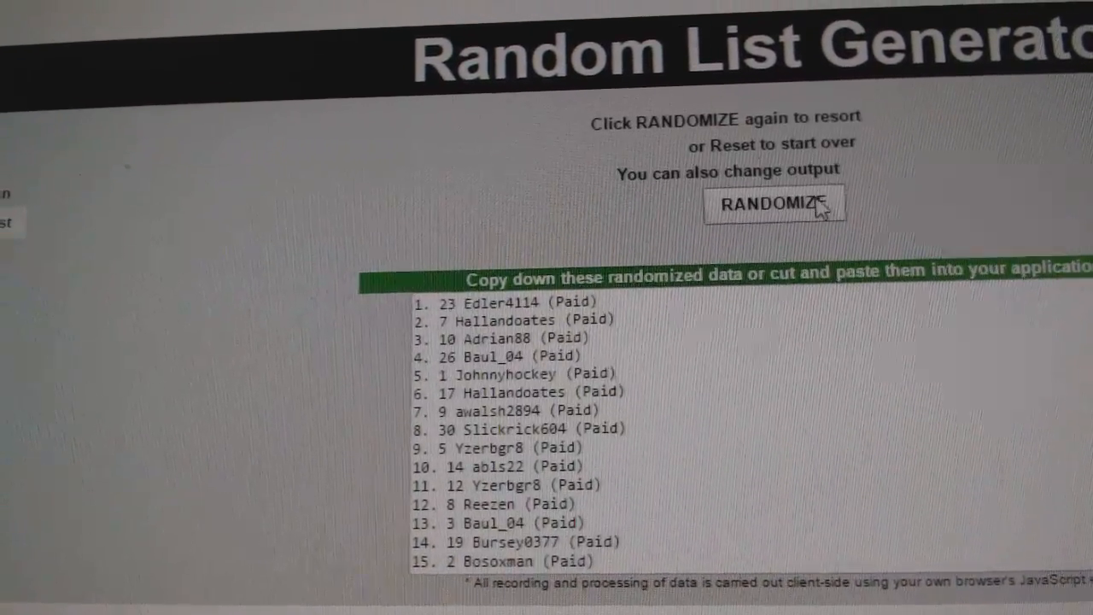
left_click(773, 205)
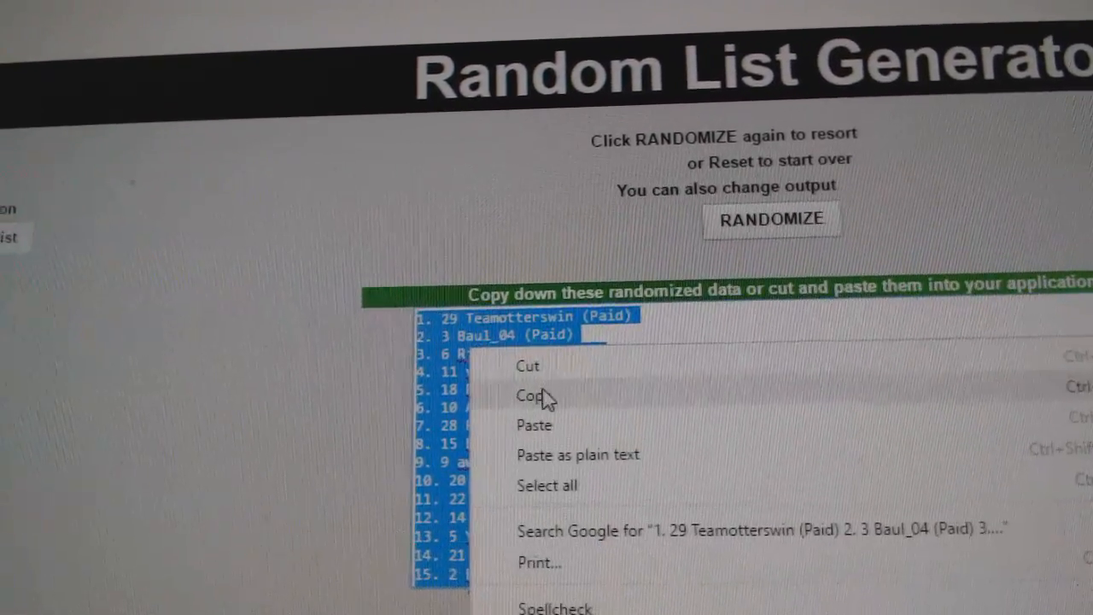
left_click(533, 396)
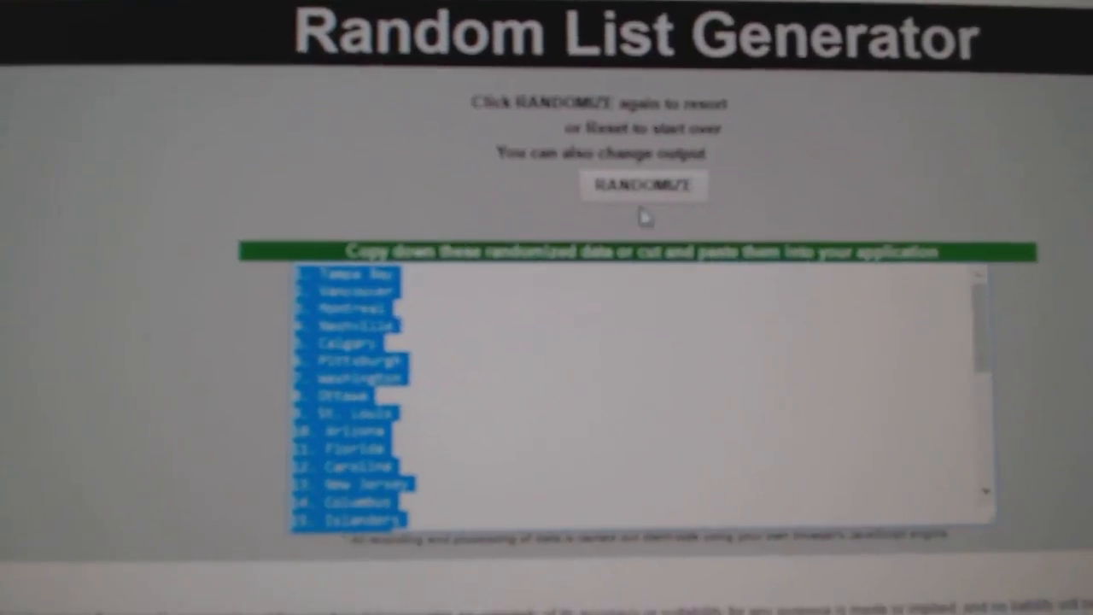
Reshuffle the NHL team list once into a new random order.
left_click(644, 184)
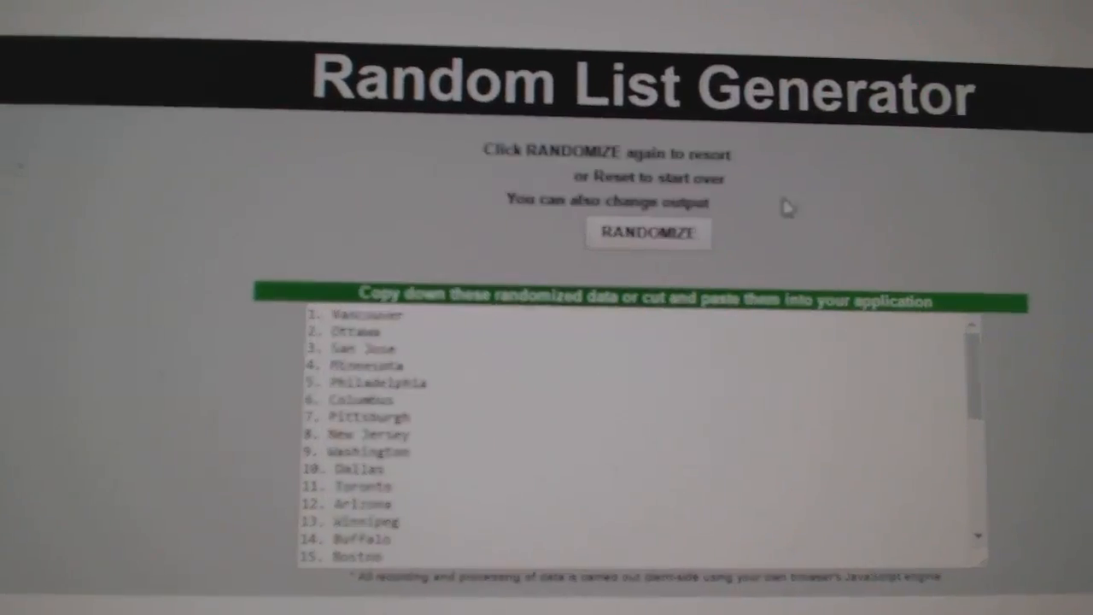
scroll("down", 3)
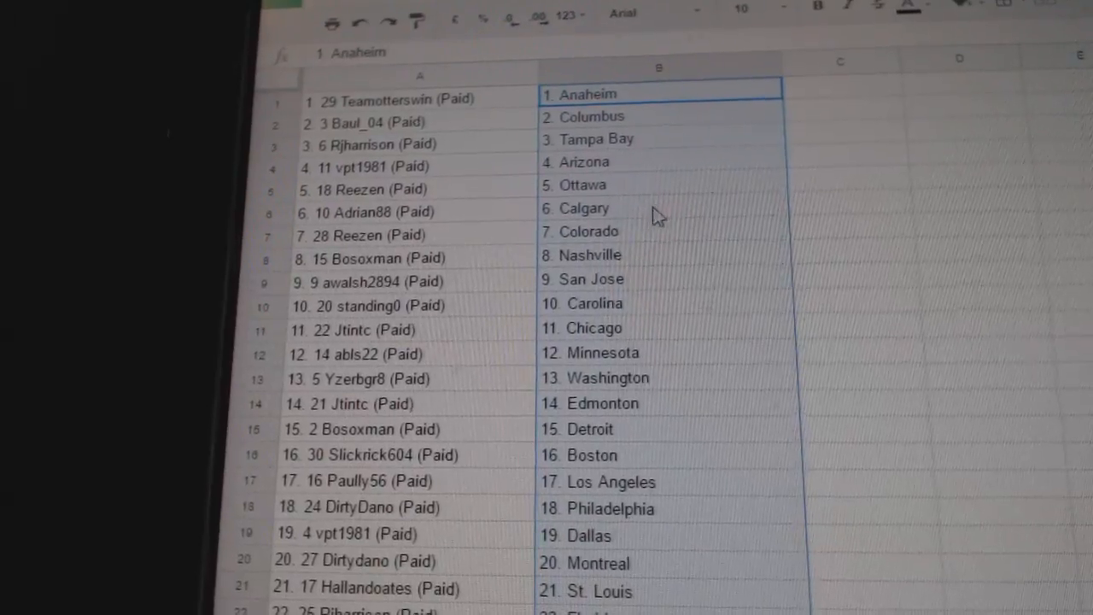
Review the 30 name-team pairings down to the Rangers in row 30, checking row 16.
scroll("down", 3)
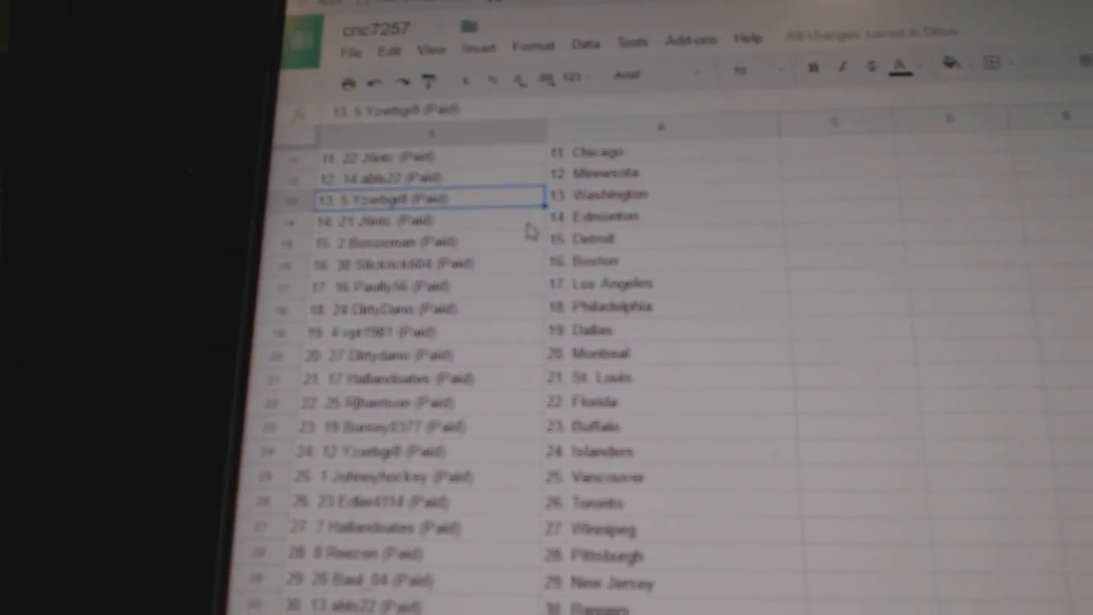
left_click(427, 272)
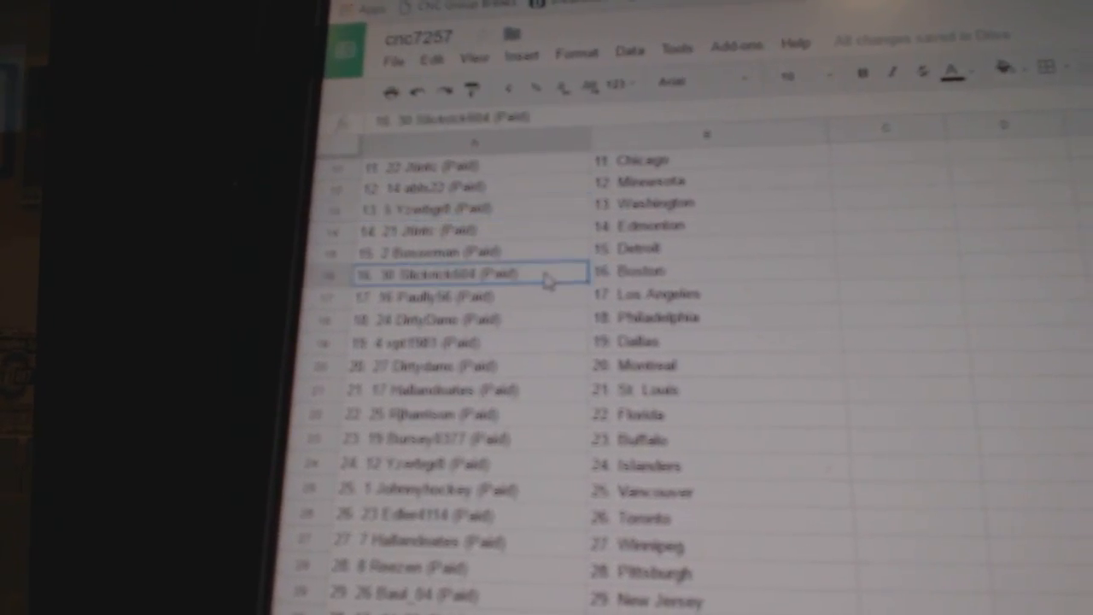
scroll("down", 3)
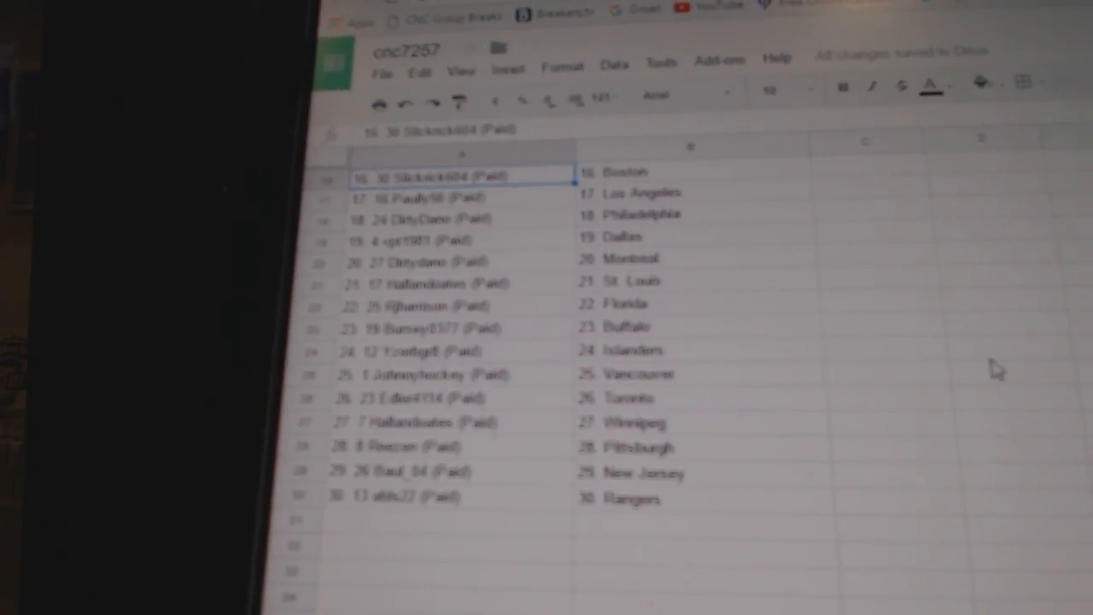